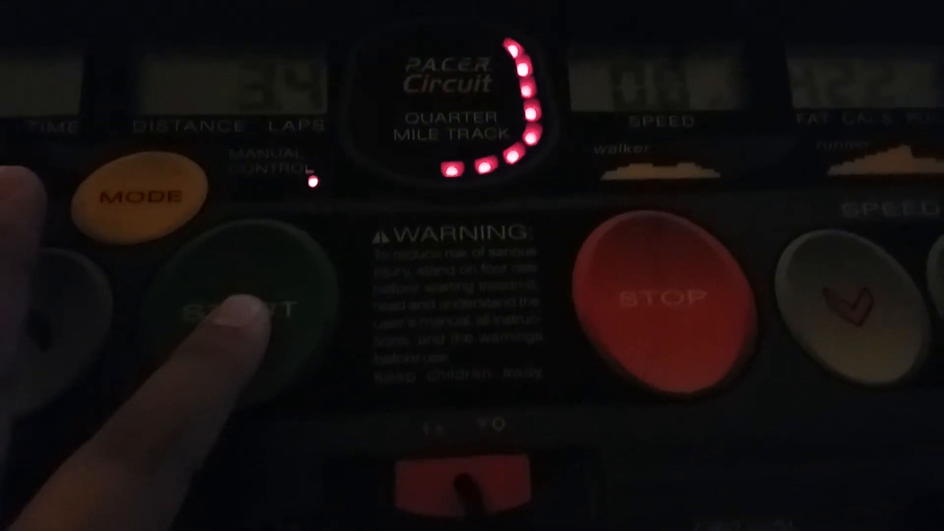
Start the treadmill workout with the green START button, keeping the quarter-mile track lit.
left_click(241, 304)
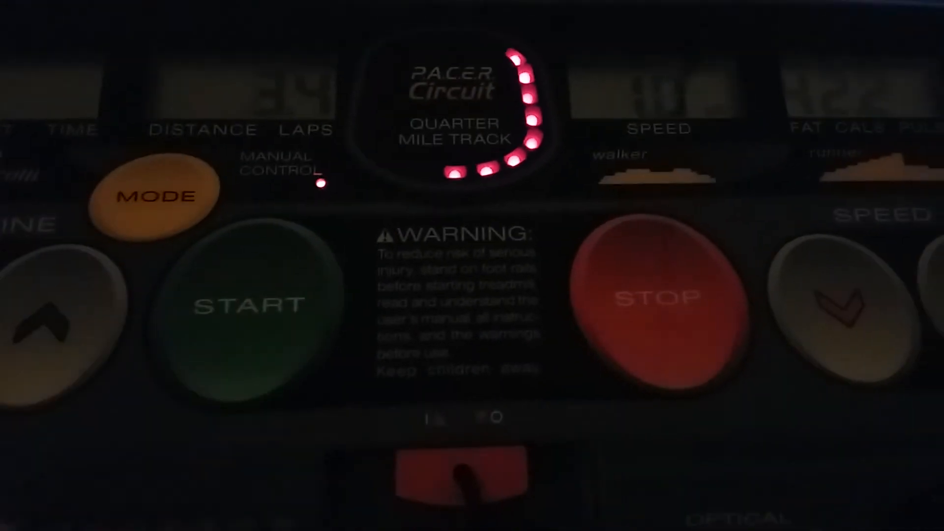